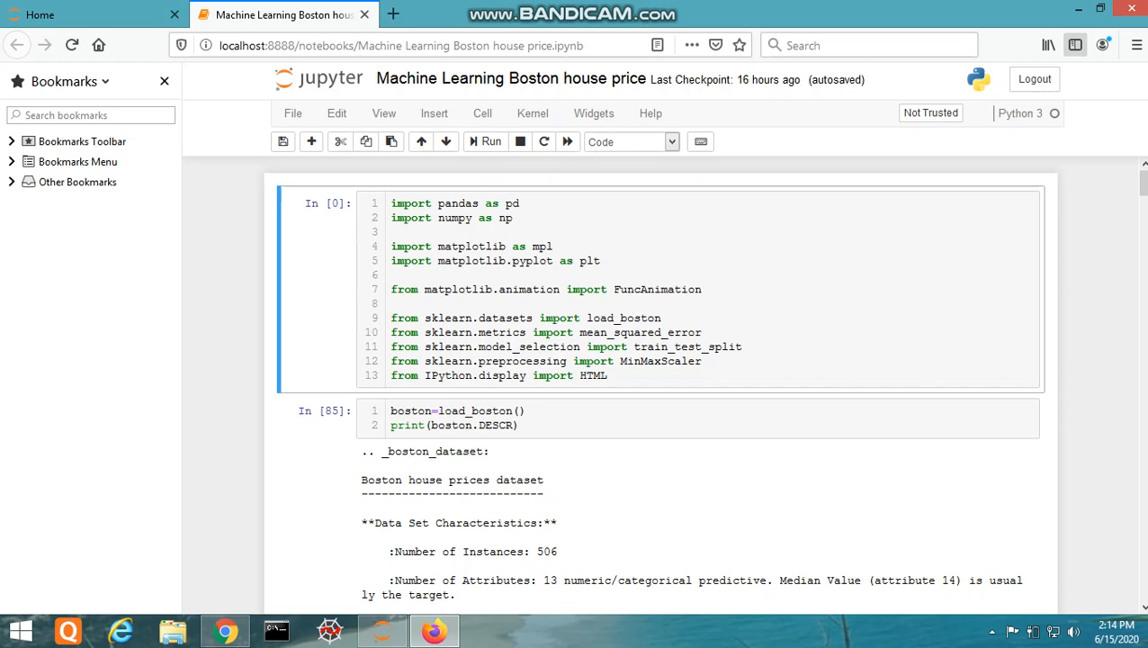
Scroll past the dataset description to the features, target and combined 506-row tables.
{"action": "scroll", "scroll_direction": "down", "scroll_amount": 3}
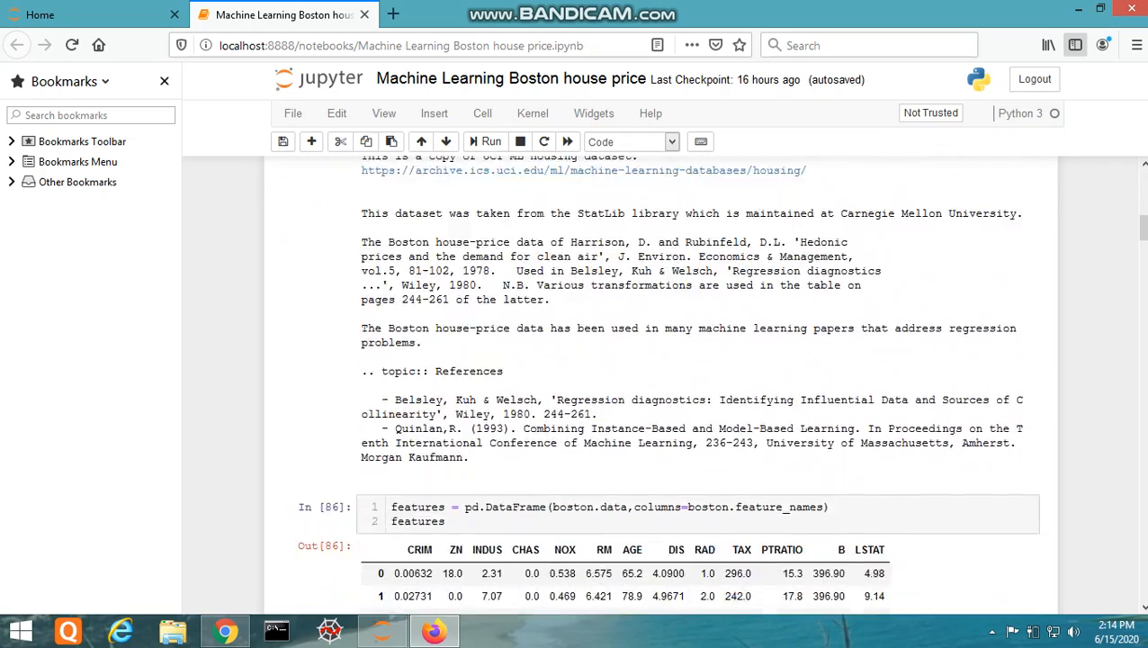
{"action": "scroll", "scroll_direction": "down", "scroll_amount": 3}
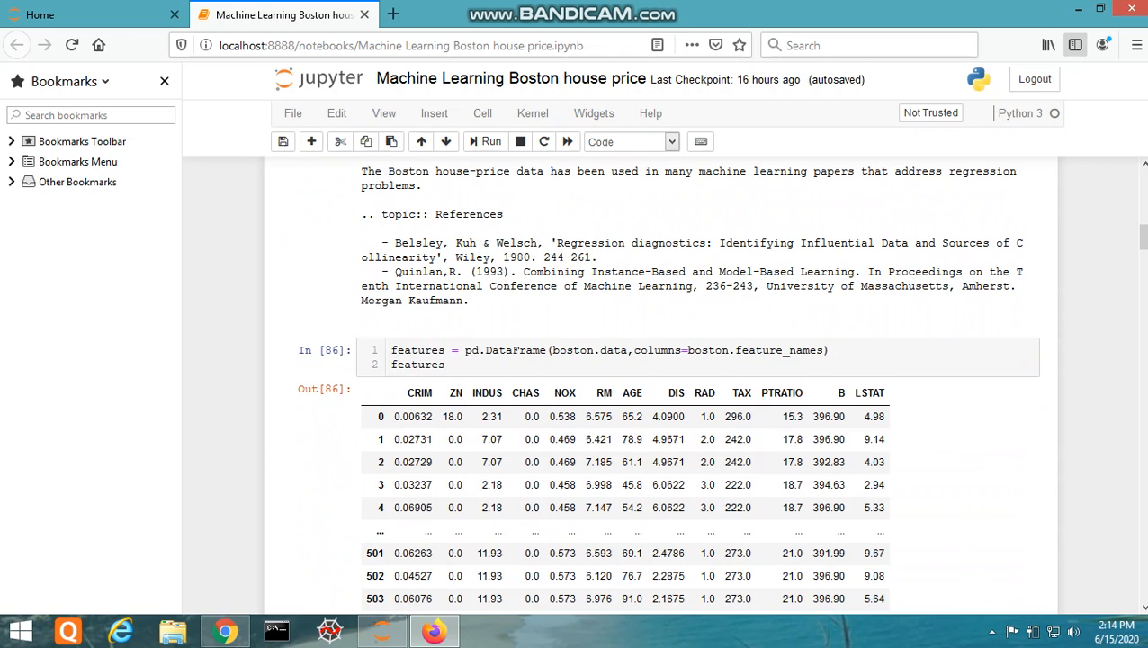
{"action": "scroll", "scroll_direction": "down", "scroll_amount": 3}
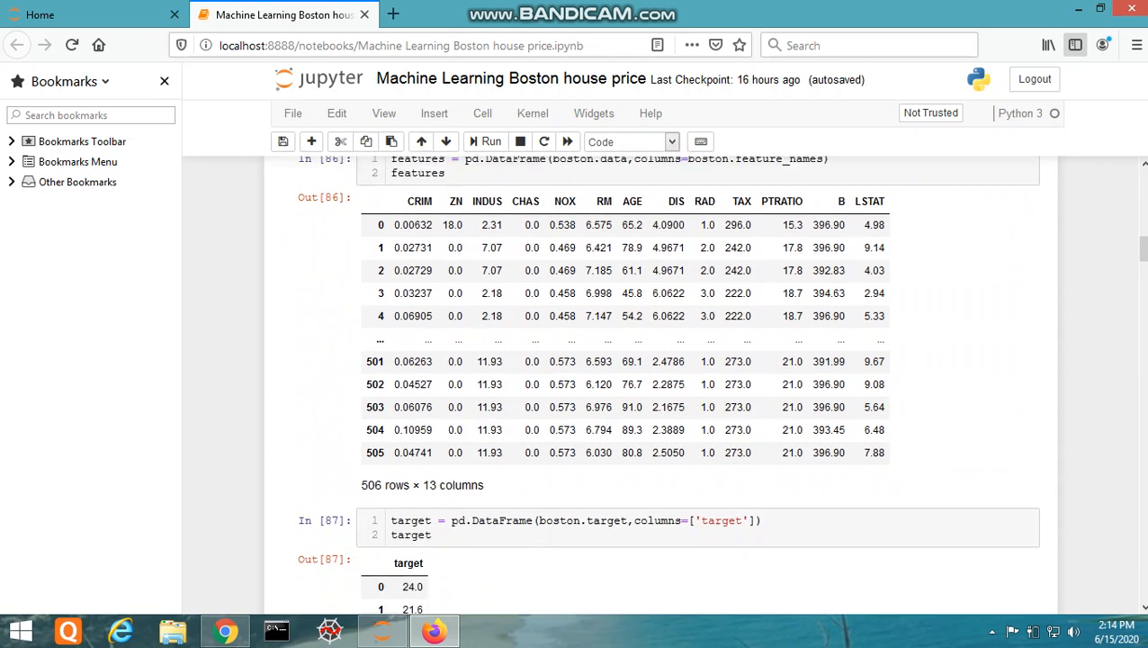
{"action": "scroll", "scroll_direction": "down", "scroll_amount": 3}
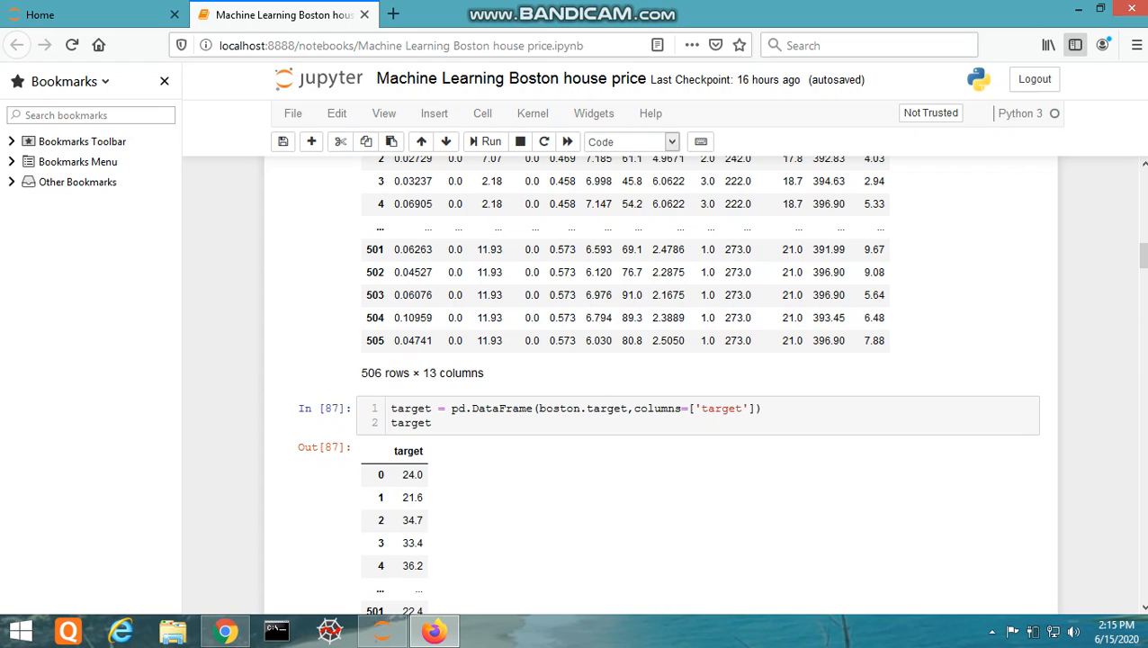
{"action": "scroll", "scroll_direction": "down", "scroll_amount": 3}
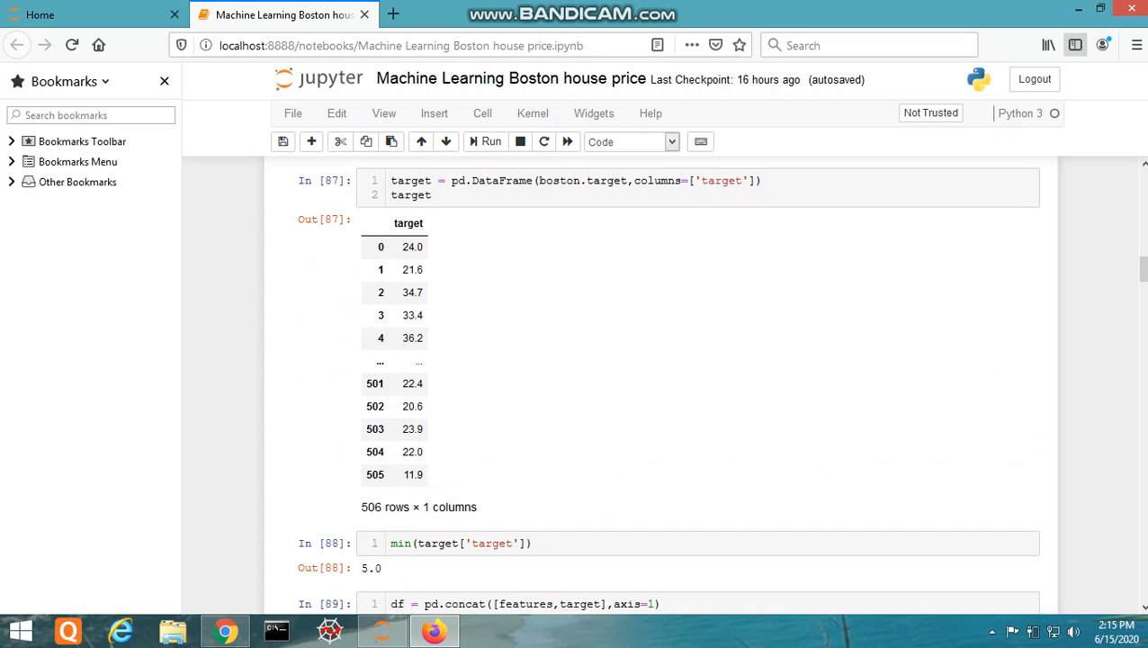
{"action": "scroll", "scroll_direction": "down", "scroll_amount": 3}
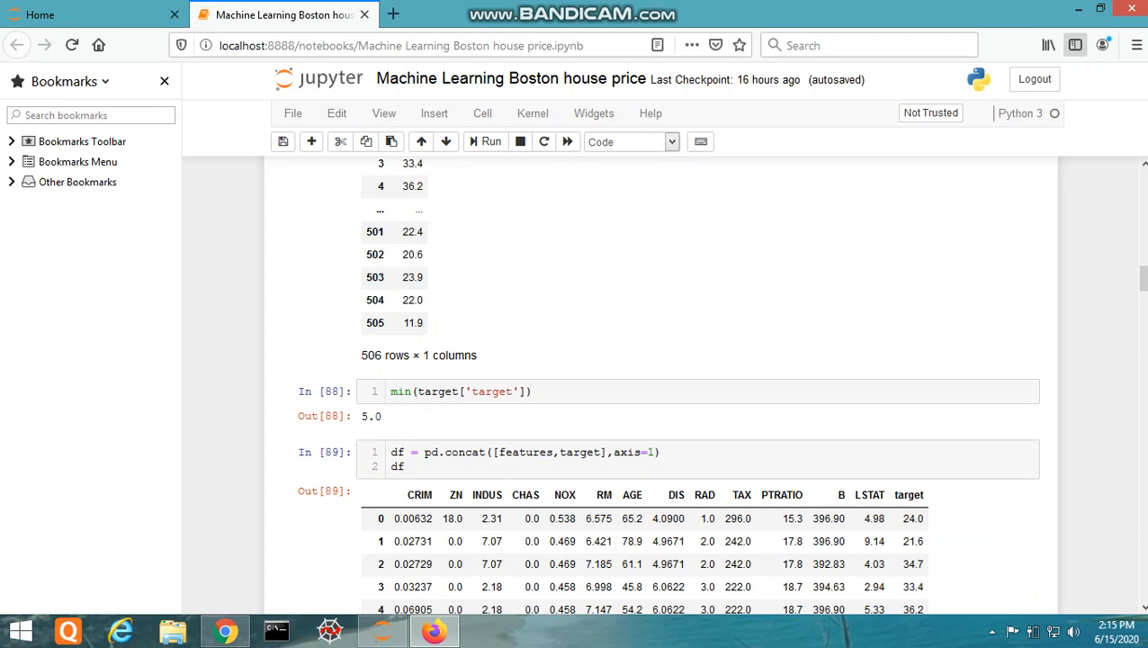
Scroll past the 506 rows × 14 columns table to the df.corr and plt.bar cells.
{"action": "scroll", "scroll_direction": "down", "scroll_amount": 3}
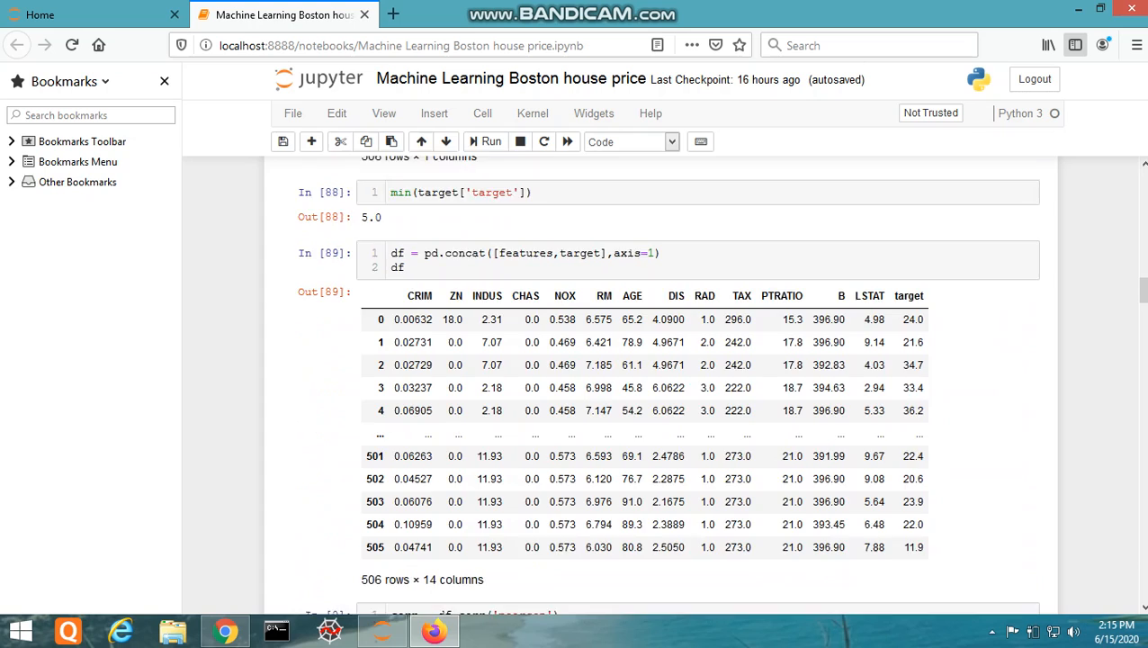
{"action": "scroll", "scroll_direction": "down", "scroll_amount": 3}
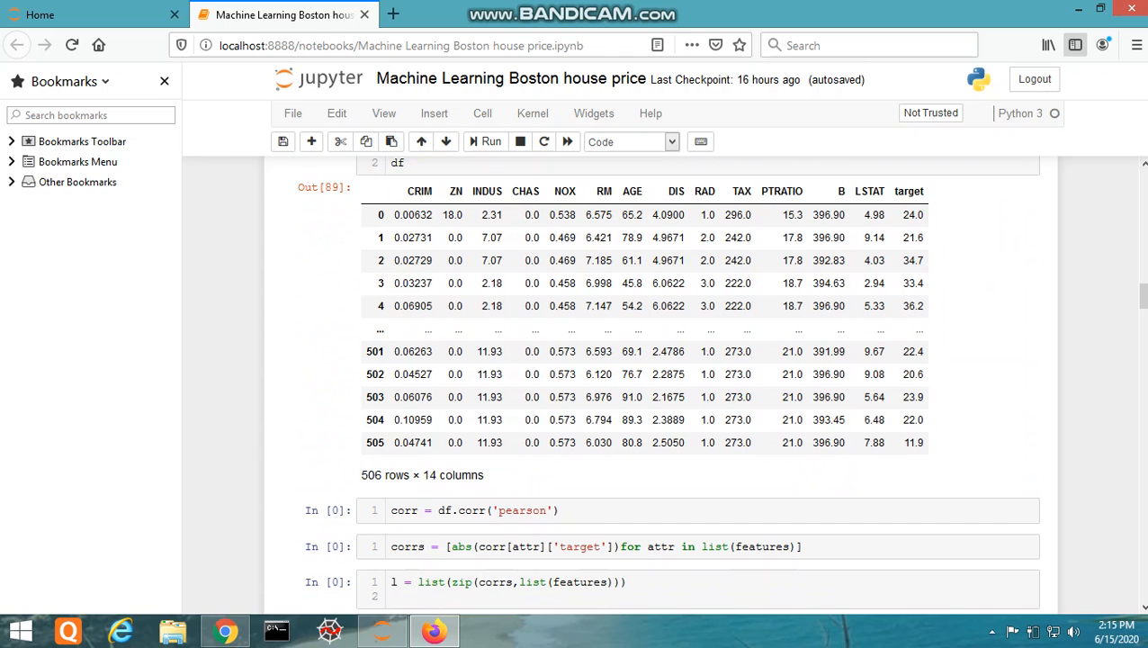
{"action": "scroll", "scroll_direction": "down", "scroll_amount": 3}
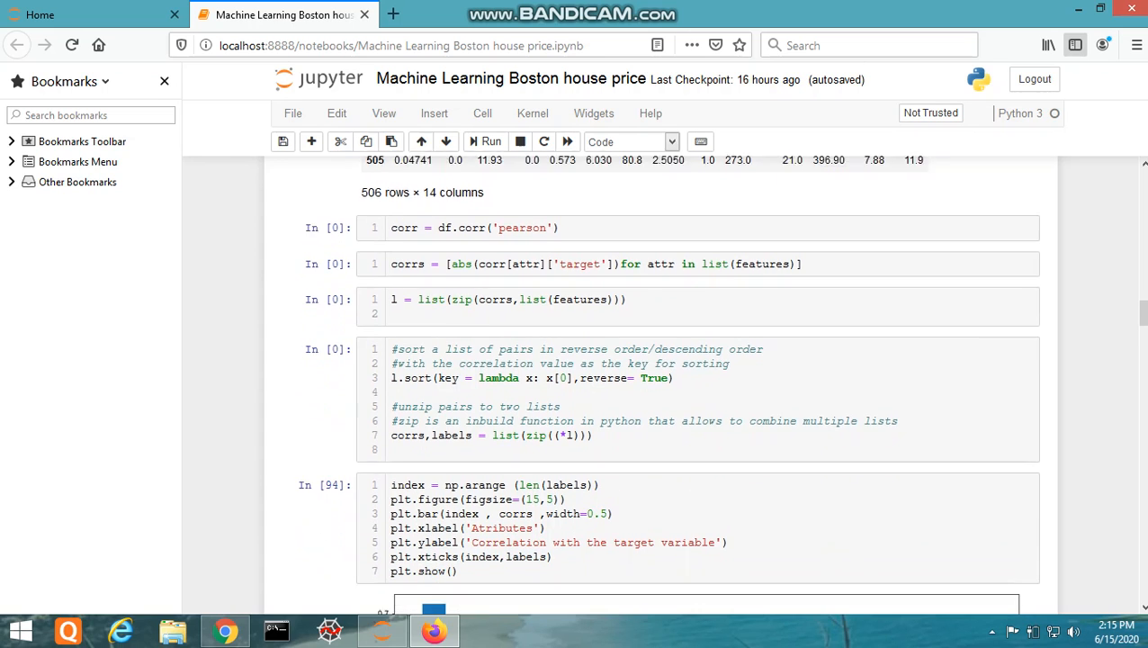
Scroll past the correlation bar chart to the MinMaxScaler cells and print(Y[:5]) output.
{"action": "scroll", "scroll_direction": "down", "scroll_amount": 3}
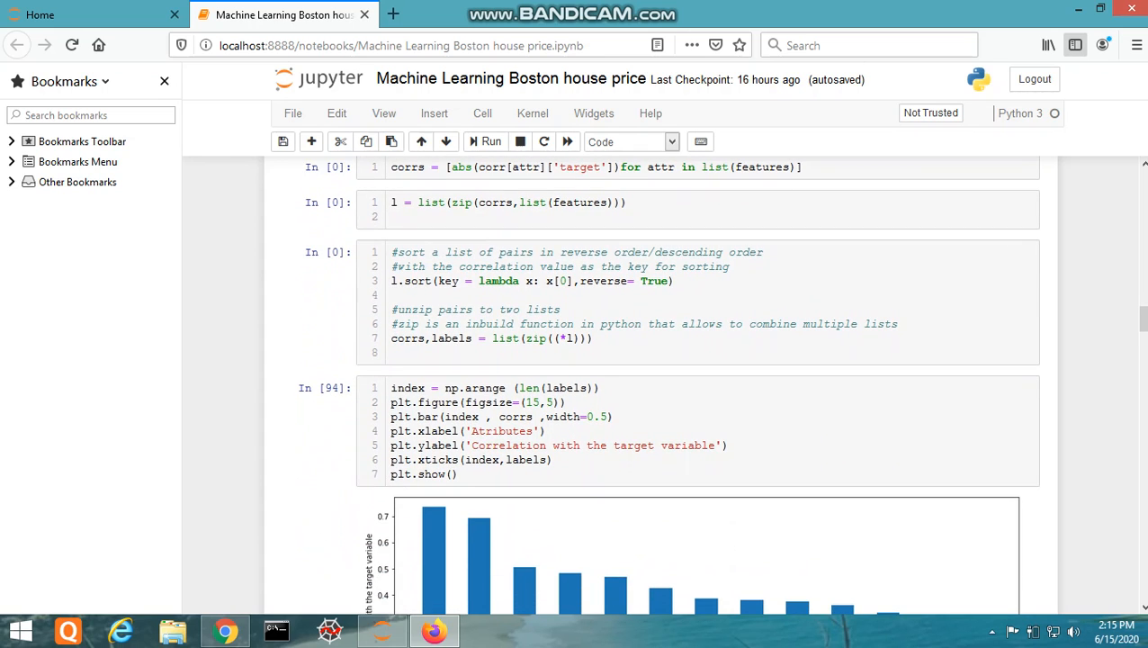
{"action": "scroll", "scroll_direction": "down", "scroll_amount": 3}
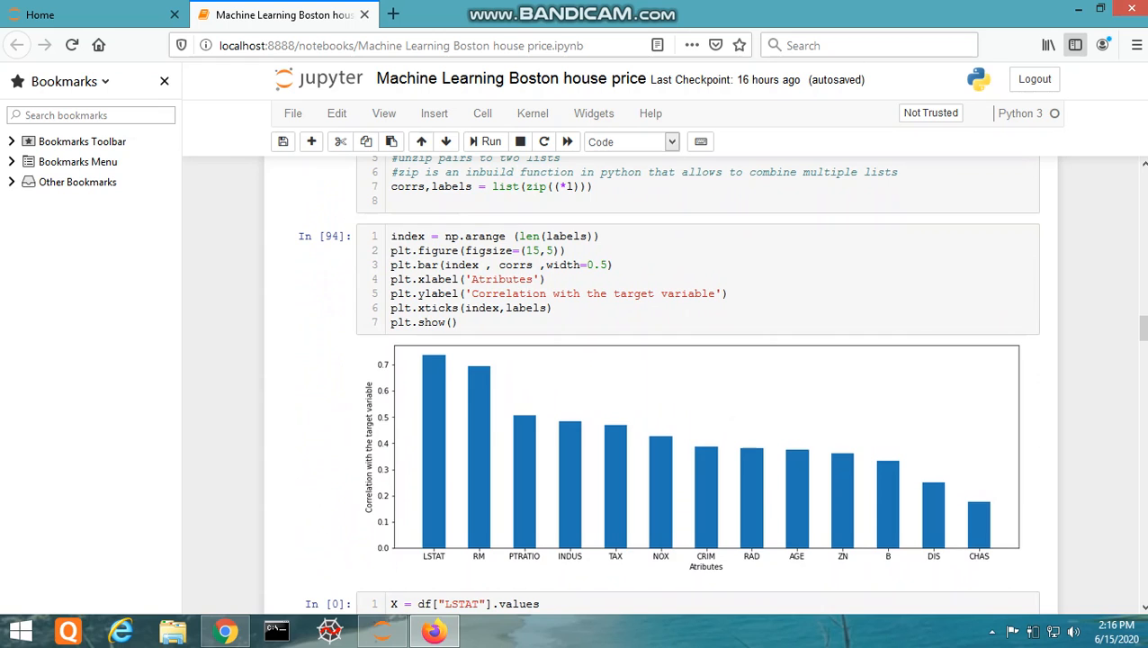
{"action": "scroll", "scroll_direction": "down", "scroll_amount": 3}
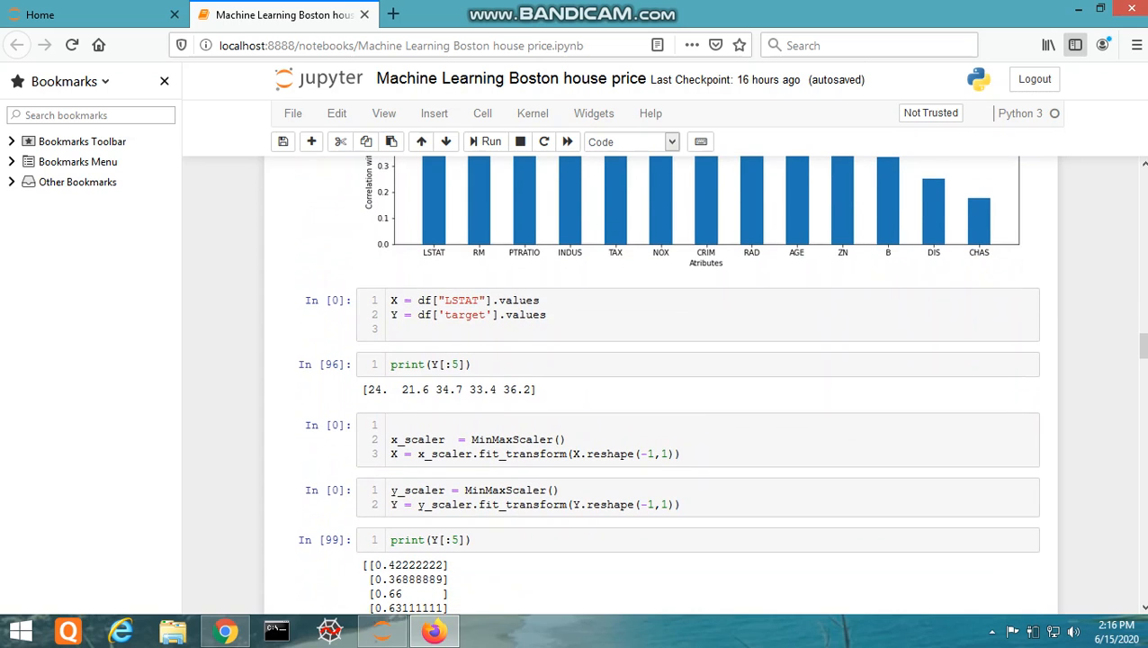
Scroll past the gradient_descent definitions to the %%time hyperparameters and training scatter plot.
{"action": "scroll", "scroll_direction": "down", "scroll_amount": 3}
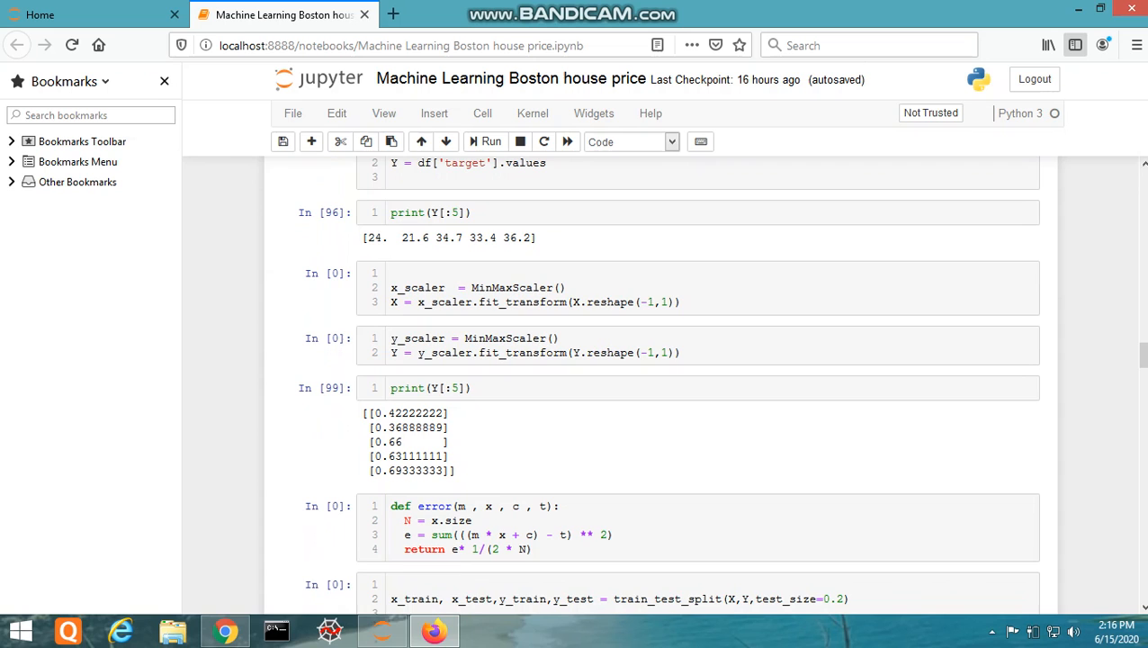
{"action": "scroll", "scroll_direction": "down", "scroll_amount": 3}
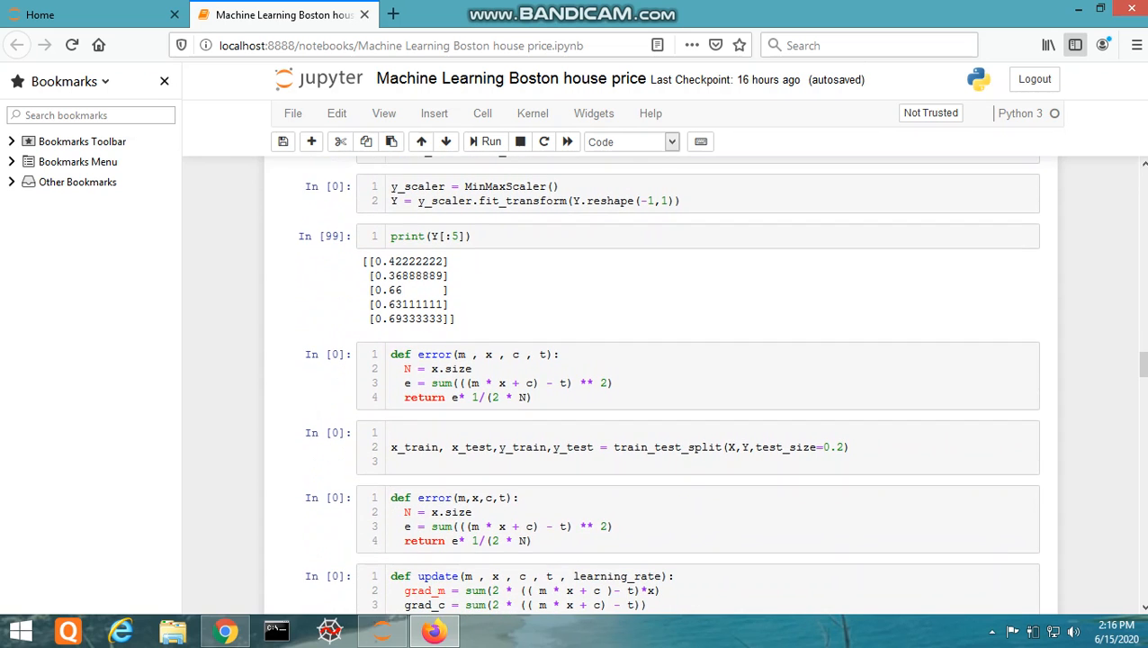
{"action": "scroll", "scroll_direction": "down", "scroll_amount": 3}
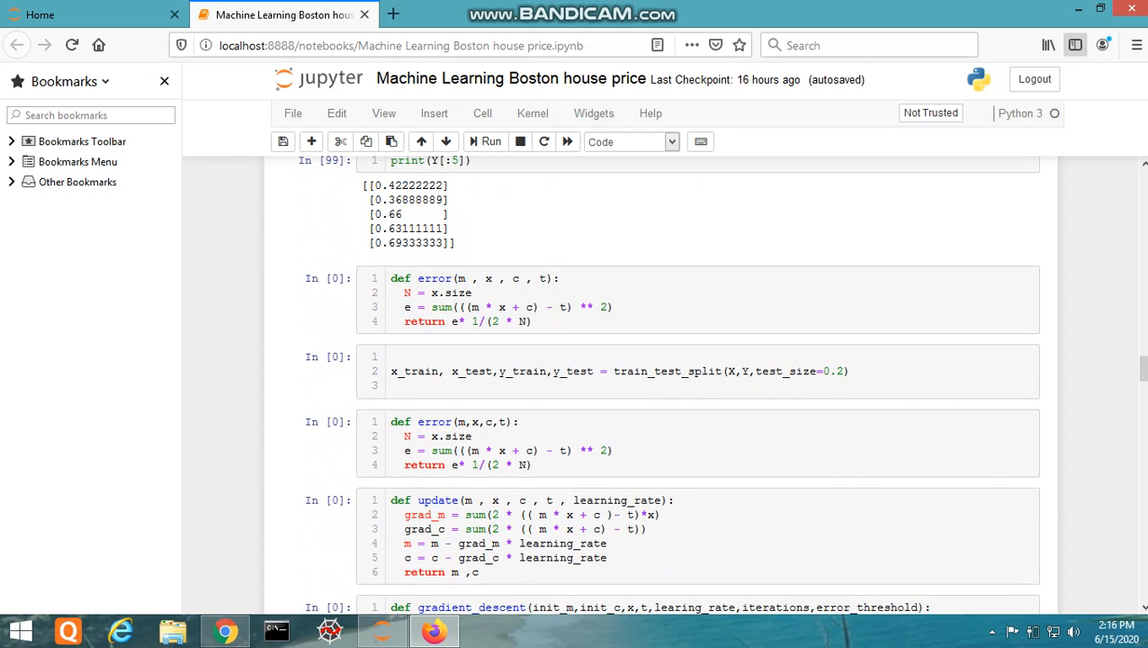
{"action": "scroll", "scroll_direction": "down", "scroll_amount": 3}
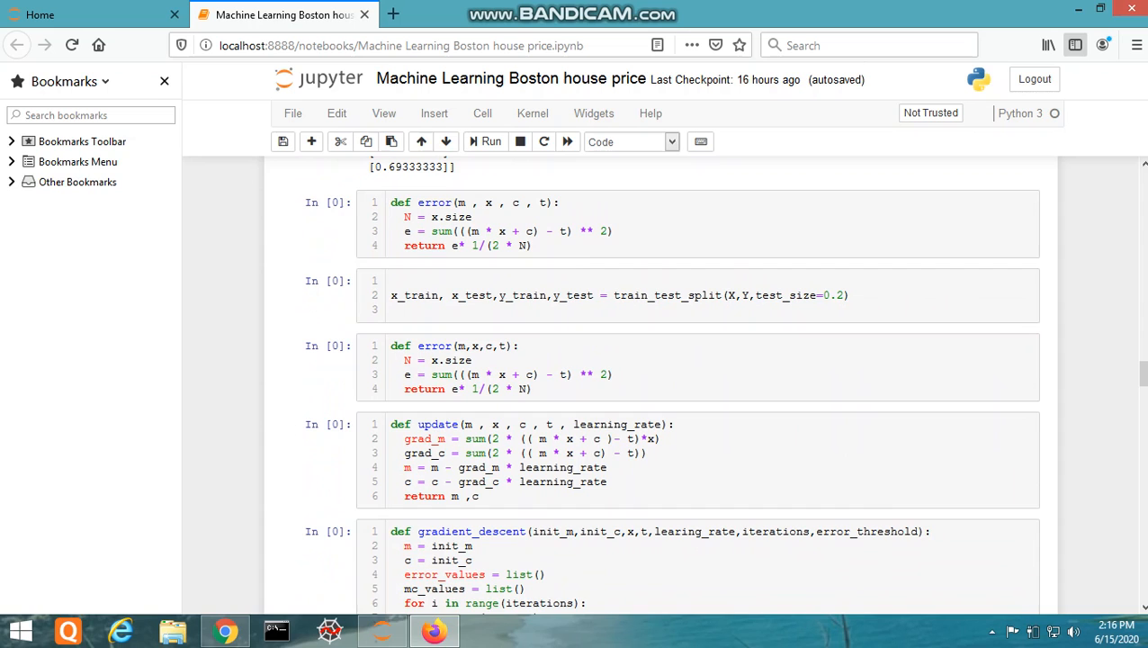
{"action": "scroll", "scroll_direction": "down", "scroll_amount": 3}
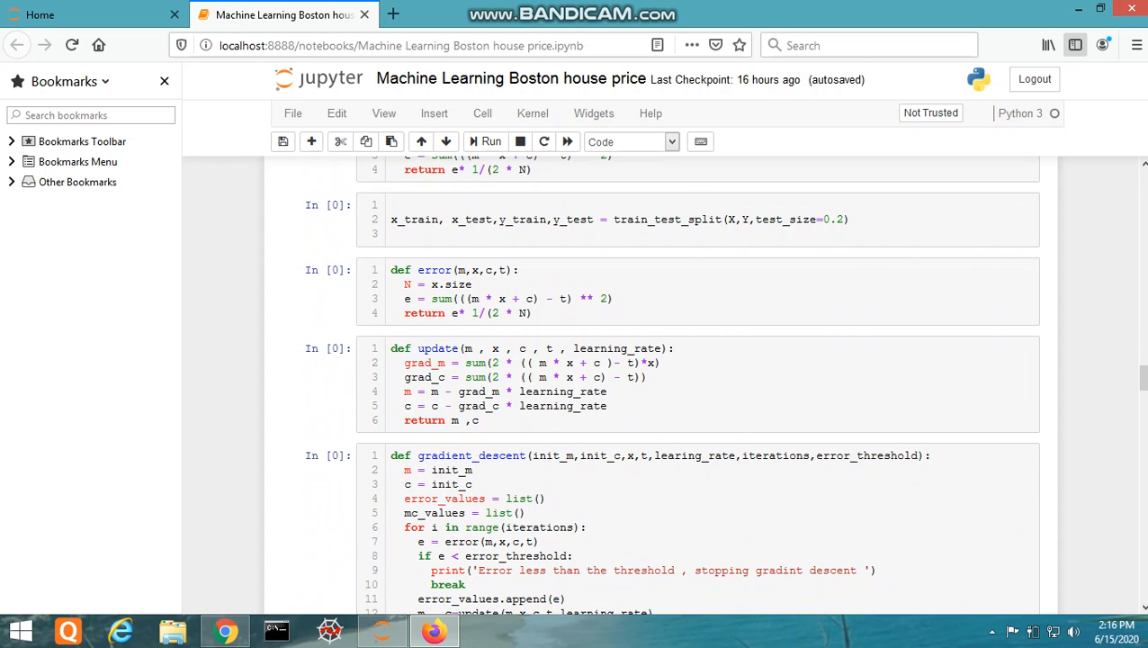
{"action": "scroll", "scroll_direction": "down", "scroll_amount": 3}
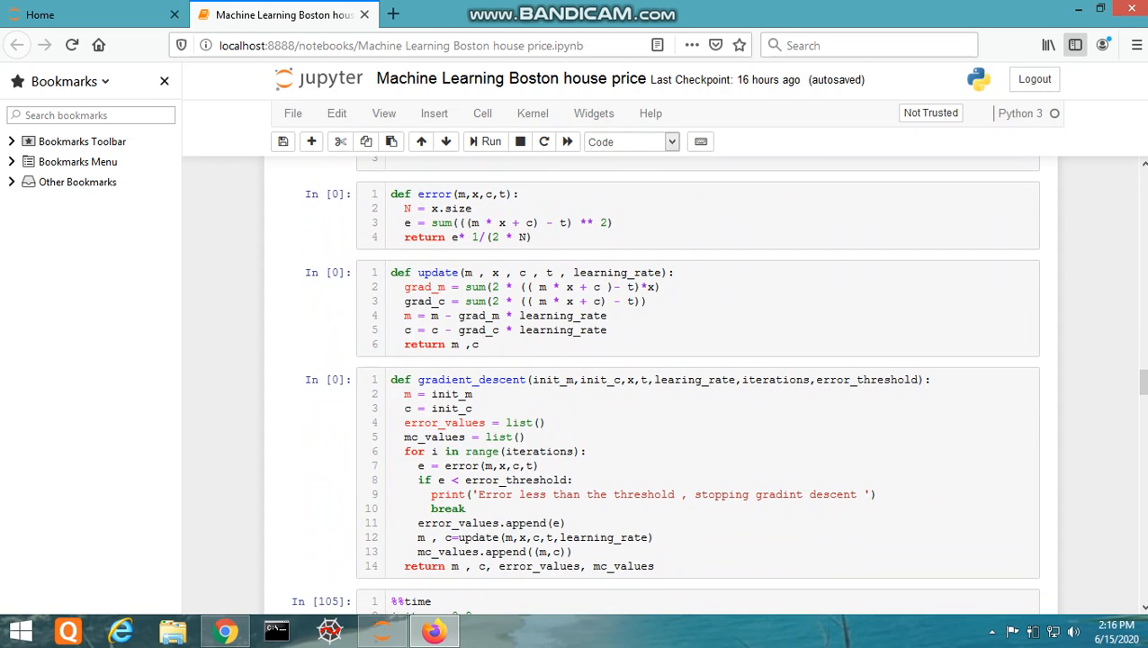
{"action": "scroll", "scroll_direction": "down", "scroll_amount": 3}
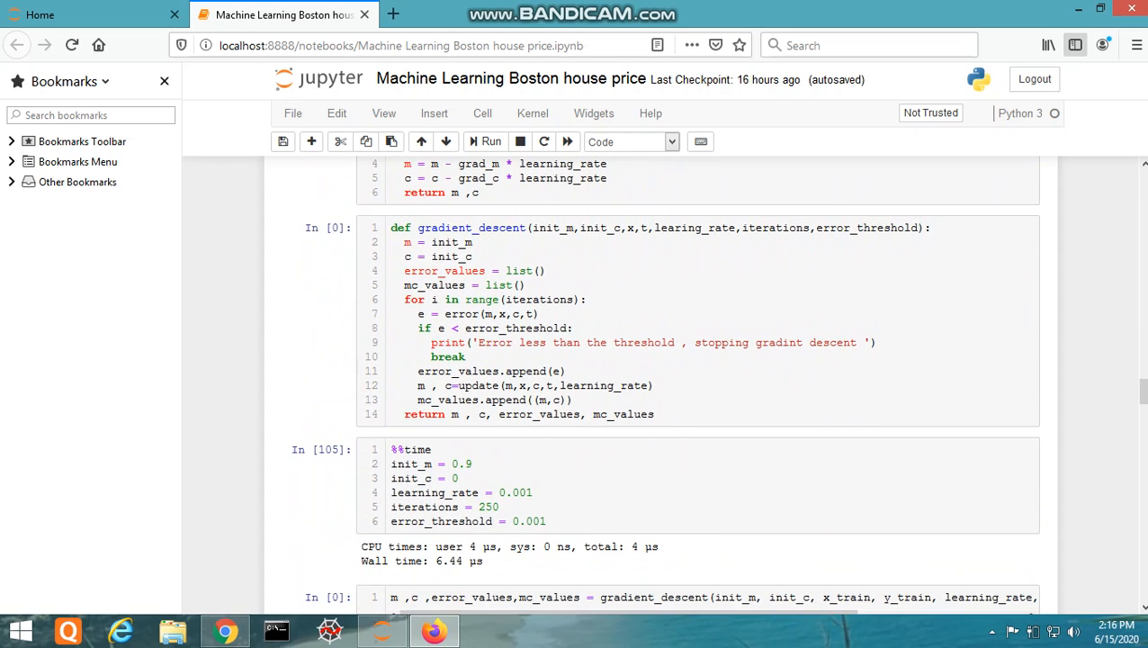
{"action": "scroll", "scroll_direction": "down", "scroll_amount": 3}
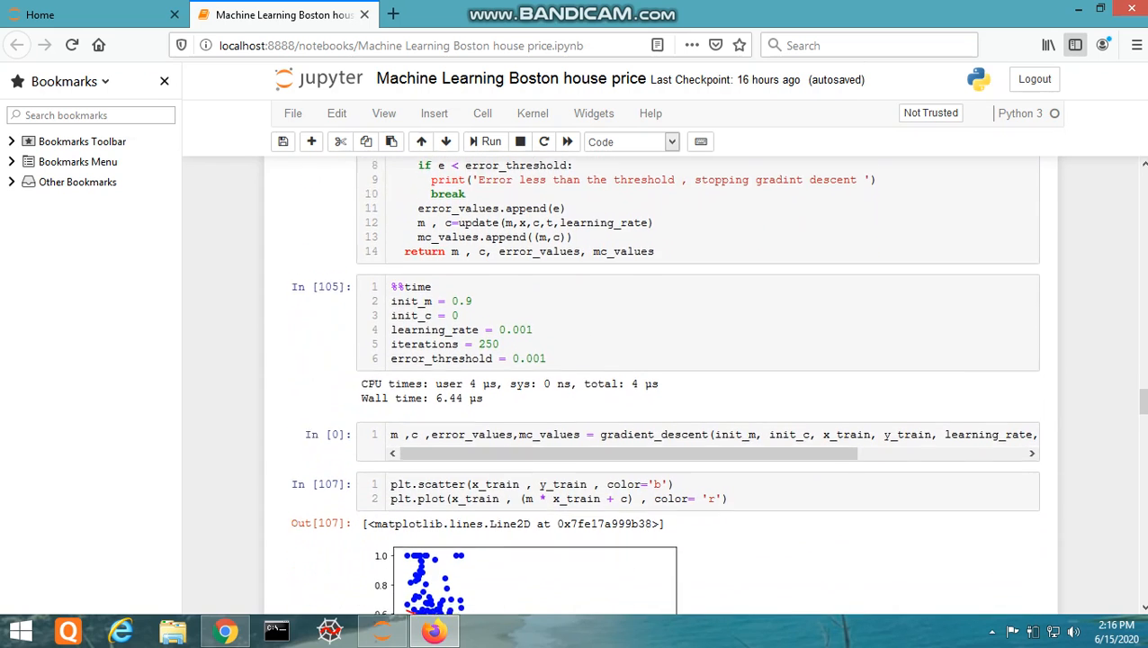
Scroll through the Out[107] and Out[108] plots to the FuncAnimation HTML5 video.
{"action": "scroll", "scroll_direction": "down", "scroll_amount": 3}
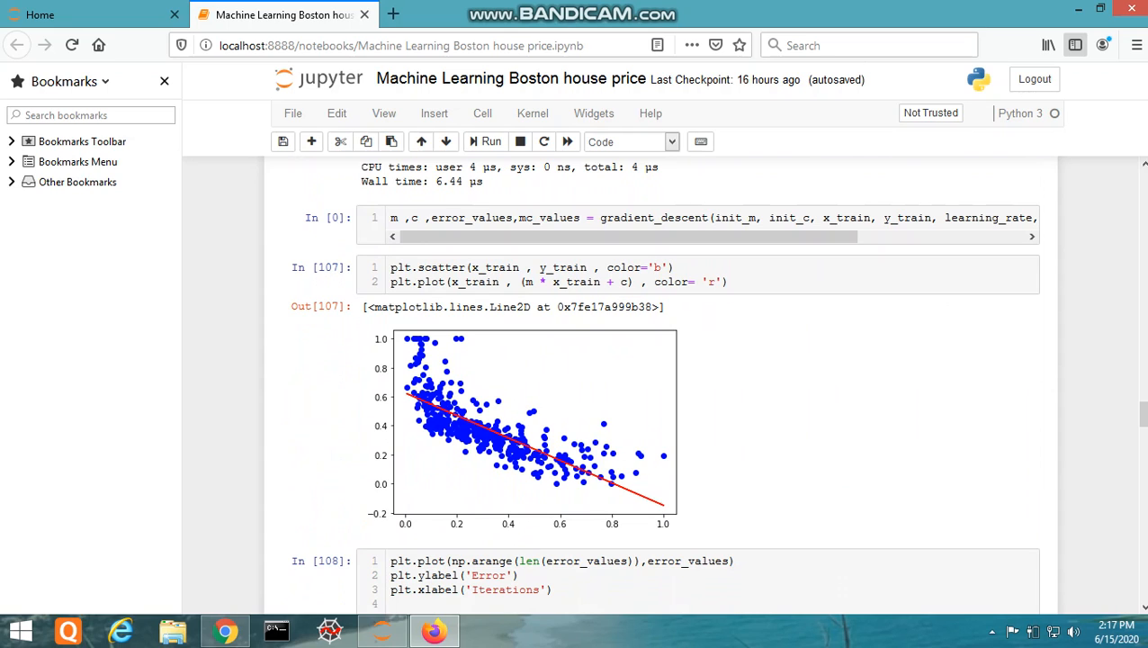
{"action": "scroll", "scroll_direction": "down", "scroll_amount": 3}
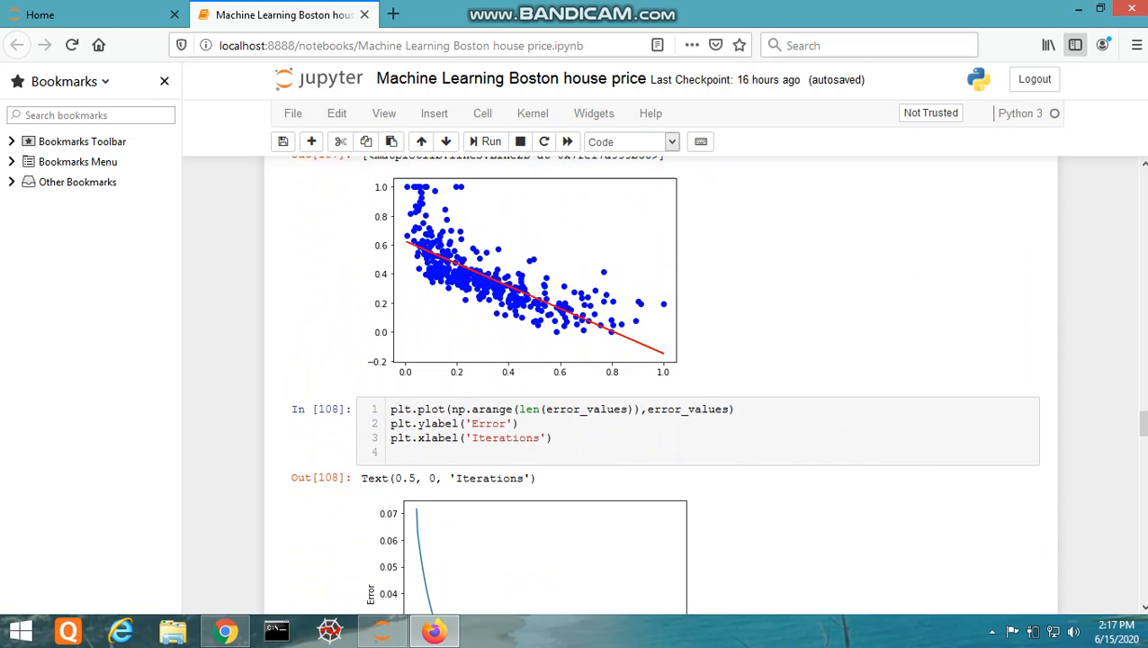
{"action": "scroll", "scroll_direction": "down", "scroll_amount": 3}
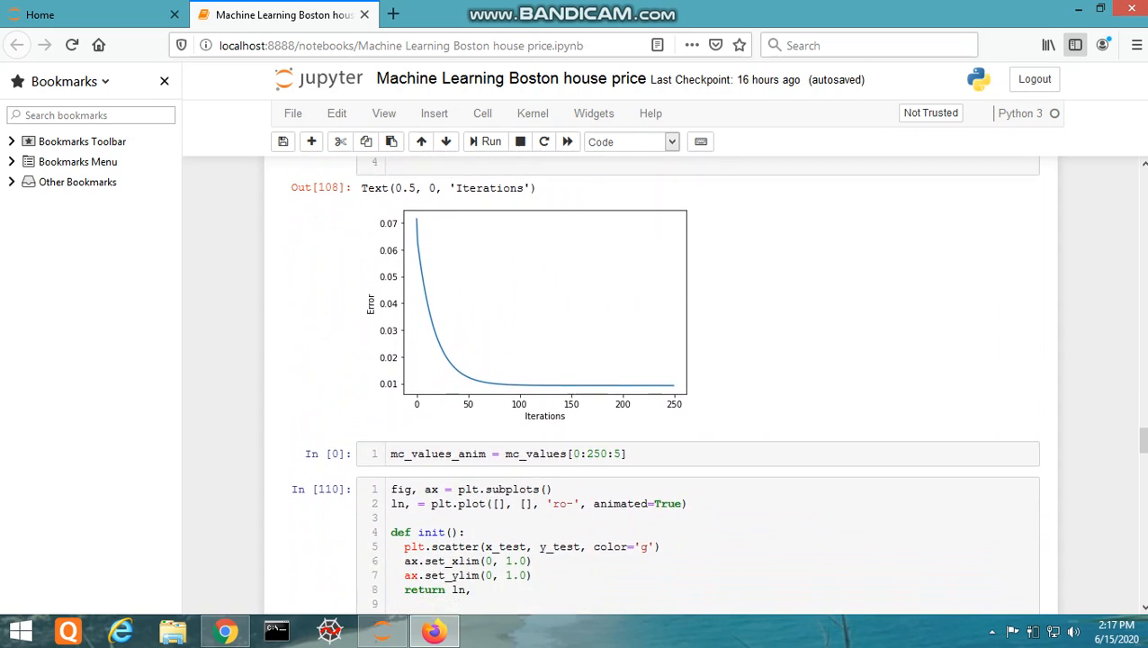
{"action": "scroll", "scroll_direction": "down", "scroll_amount": 3}
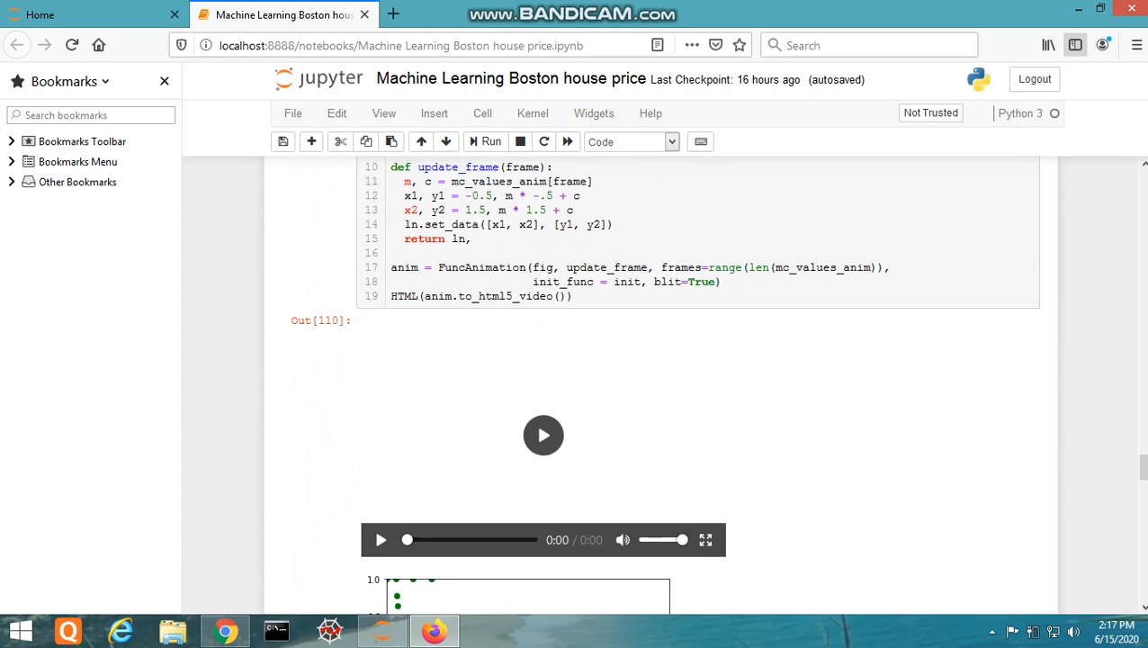
Scroll to the mean squared error of about 0.0207 and the p.head() predictions table.
{"action": "scroll", "scroll_direction": "down", "scroll_amount": 3}
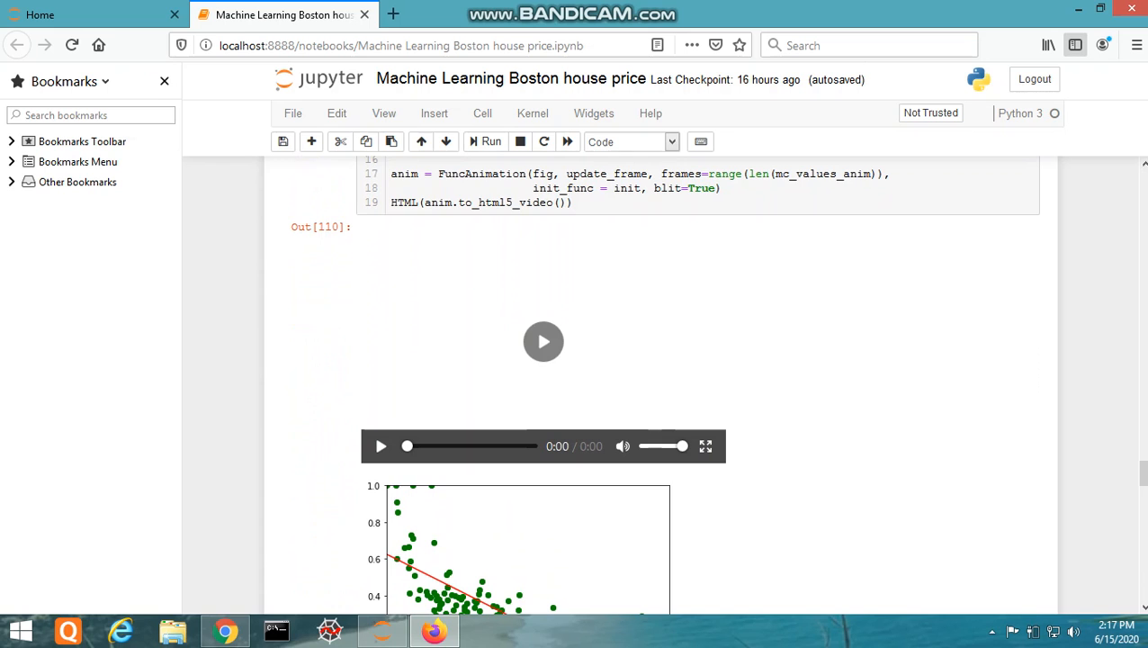
{"action": "scroll", "scroll_direction": "down", "scroll_amount": 3}
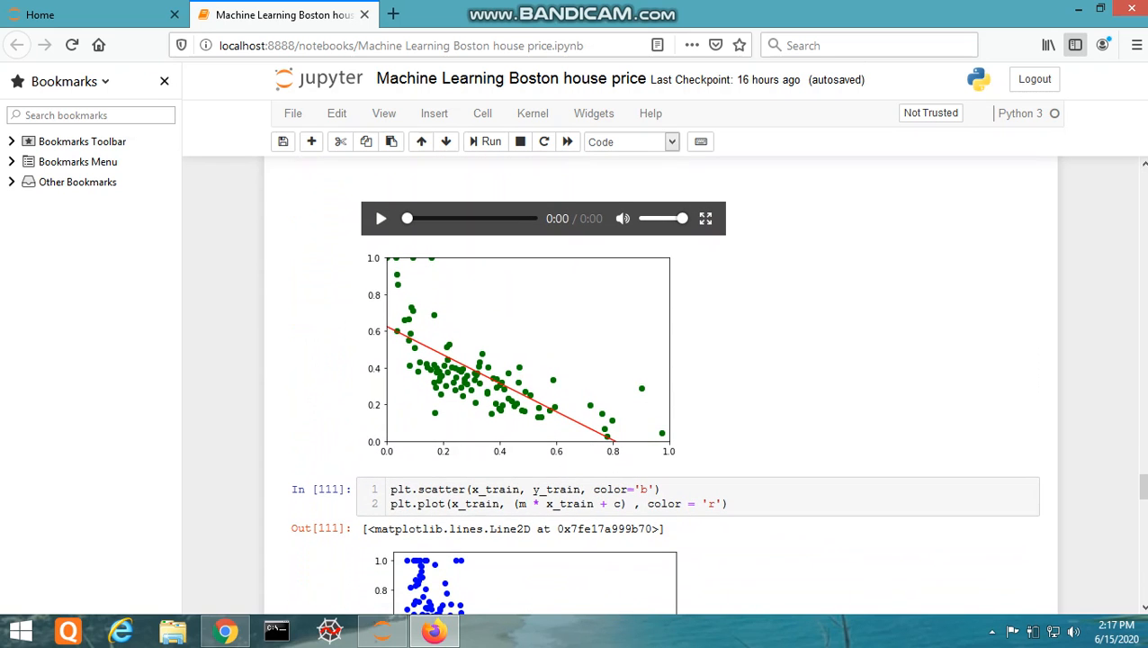
{"action": "scroll", "scroll_direction": "down", "scroll_amount": 3}
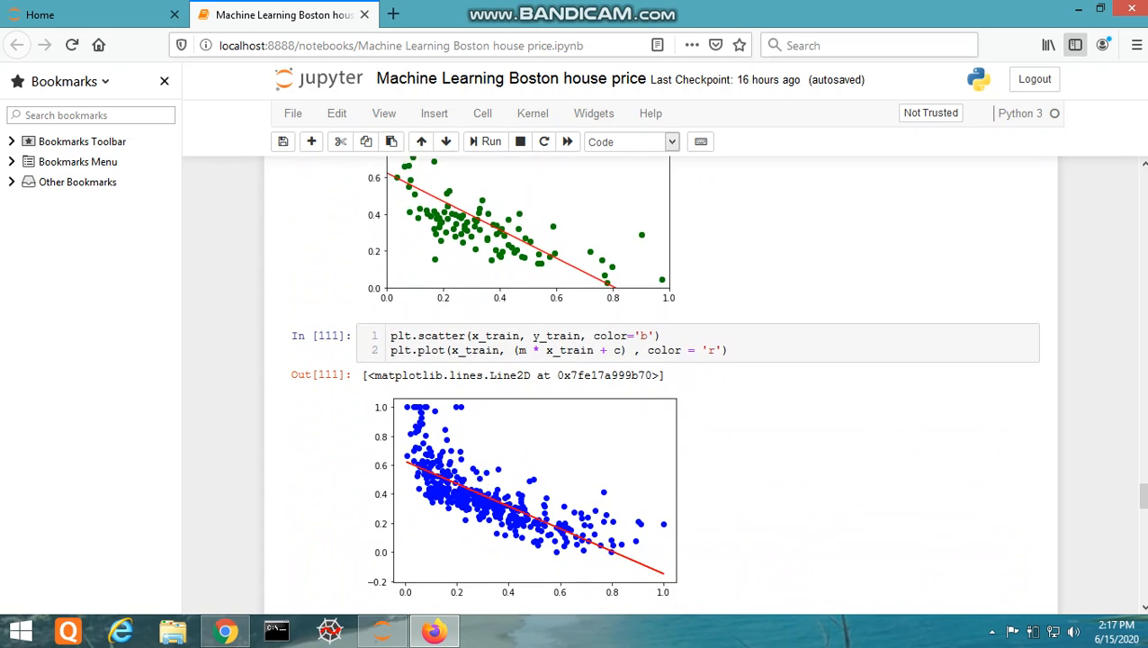
{"action": "scroll", "scroll_direction": "down", "scroll_amount": 3}
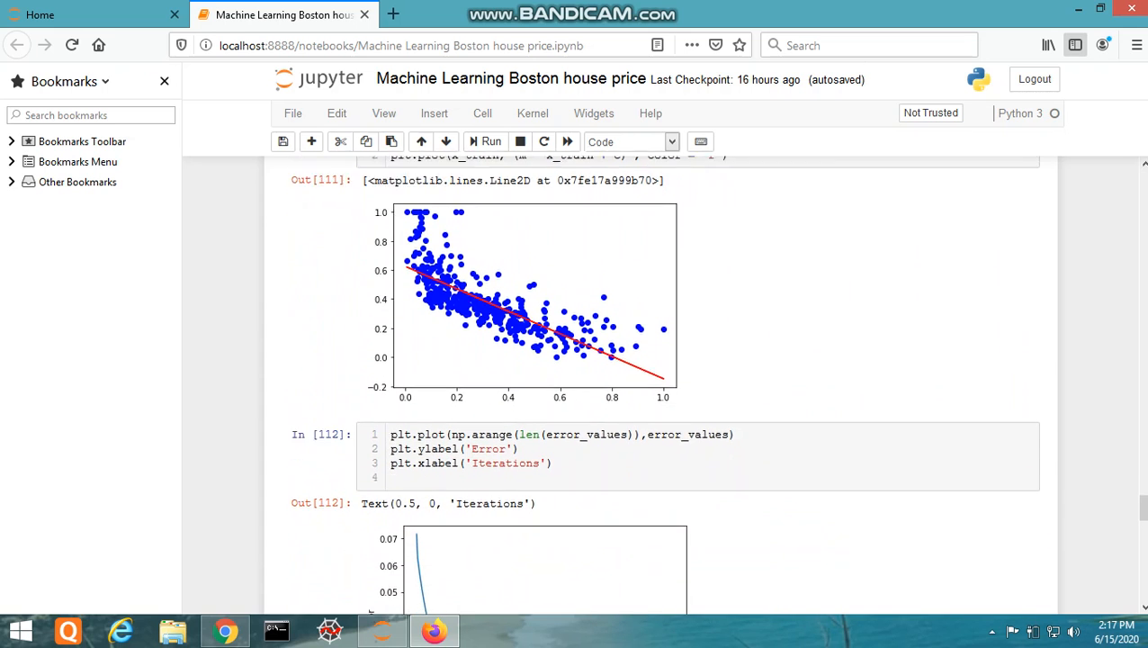
{"action": "scroll", "scroll_direction": "down", "scroll_amount": 3}
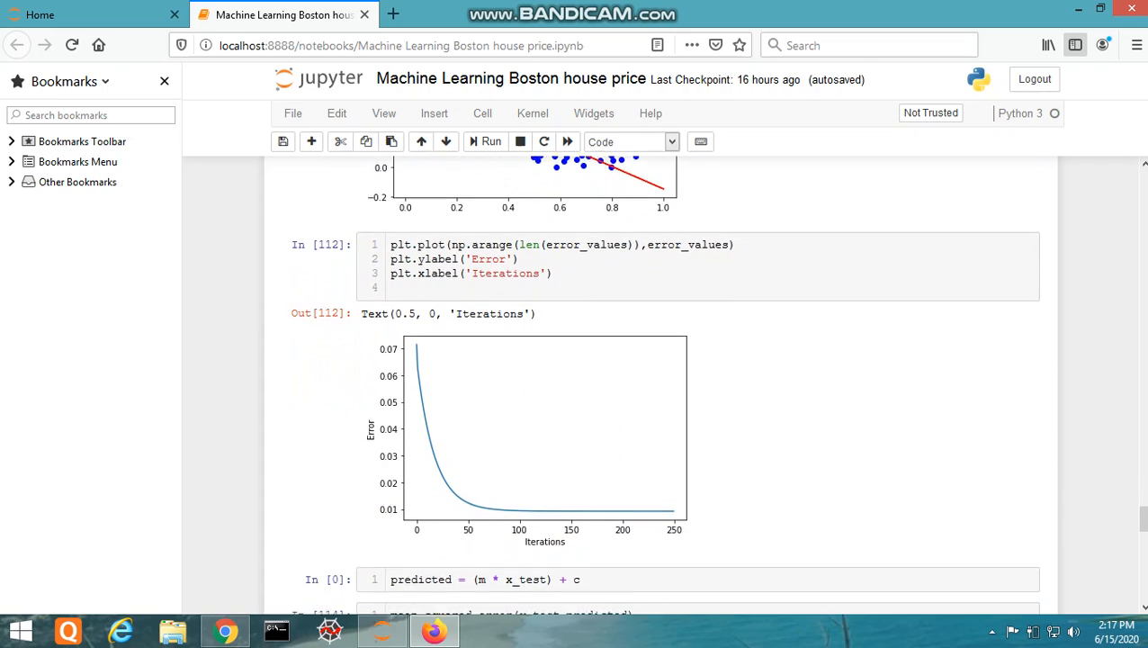
{"action": "scroll", "scroll_direction": "down", "scroll_amount": 3}
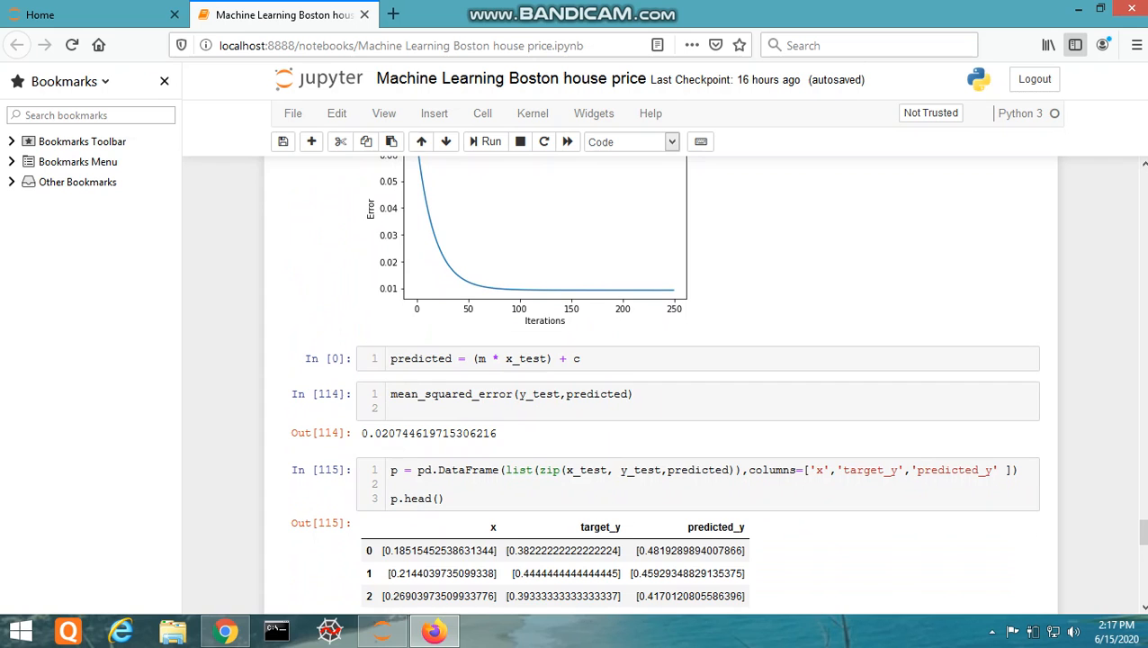
Scroll to the bottom to view the Out[117] unscaled target-versus-predicted price table.
{"action": "scroll", "scroll_direction": "down", "scroll_amount": 3}
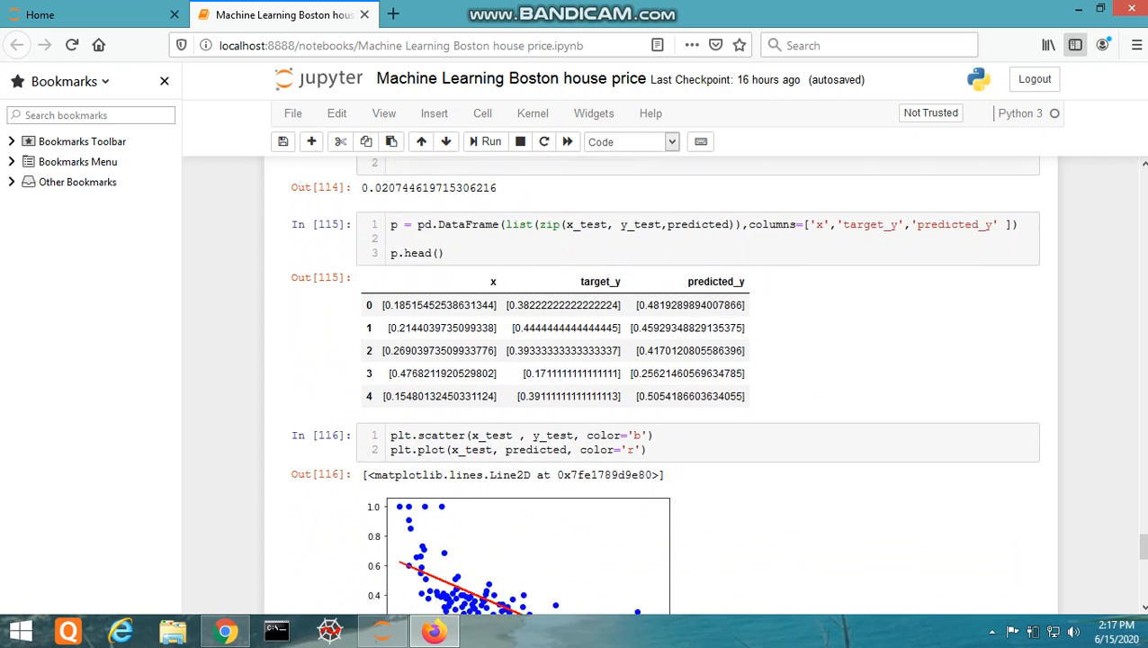
{"action": "scroll", "scroll_direction": "down", "scroll_amount": 3}
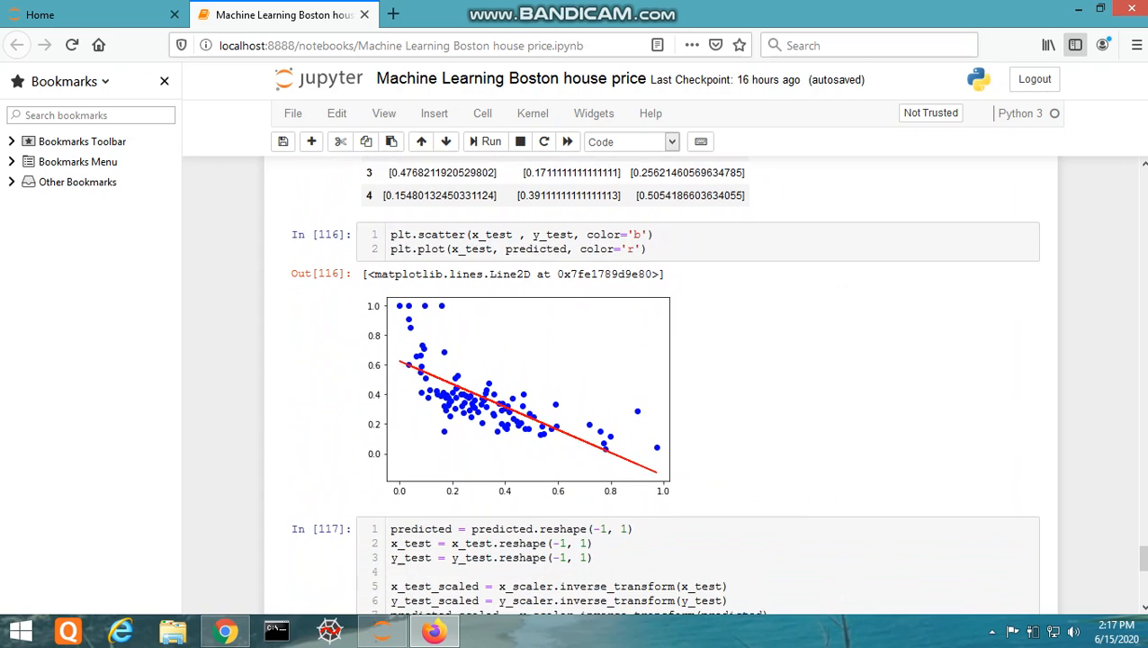
{"action": "scroll", "scroll_direction": "down", "scroll_amount": 3}
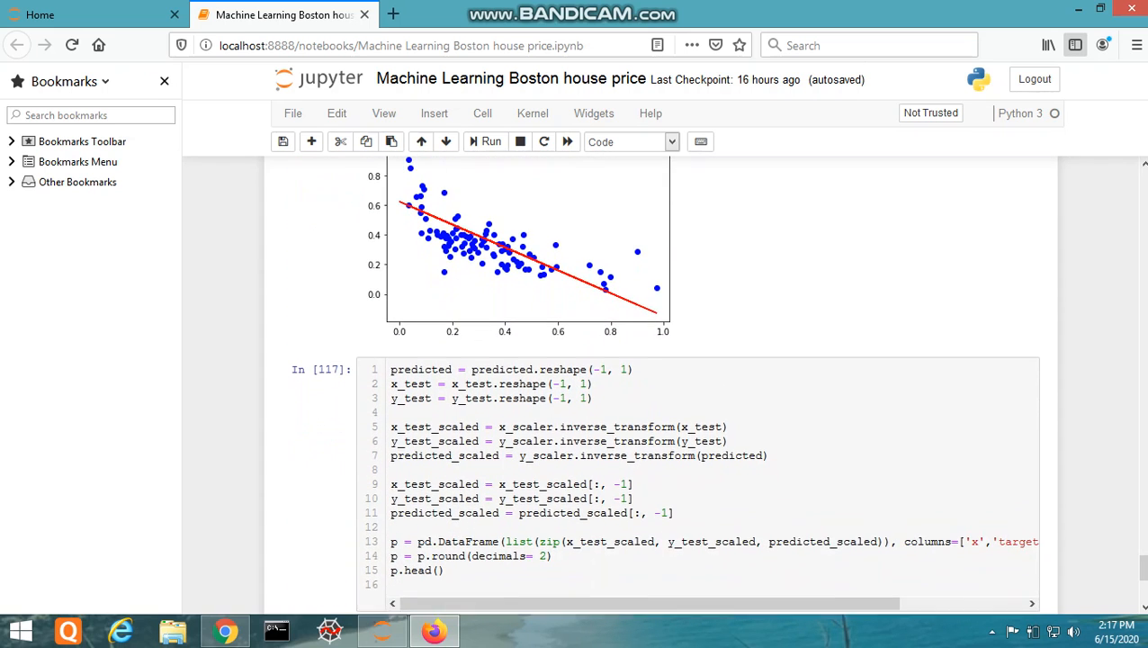
{"action": "left_click", "coordinate": [485, 141]}
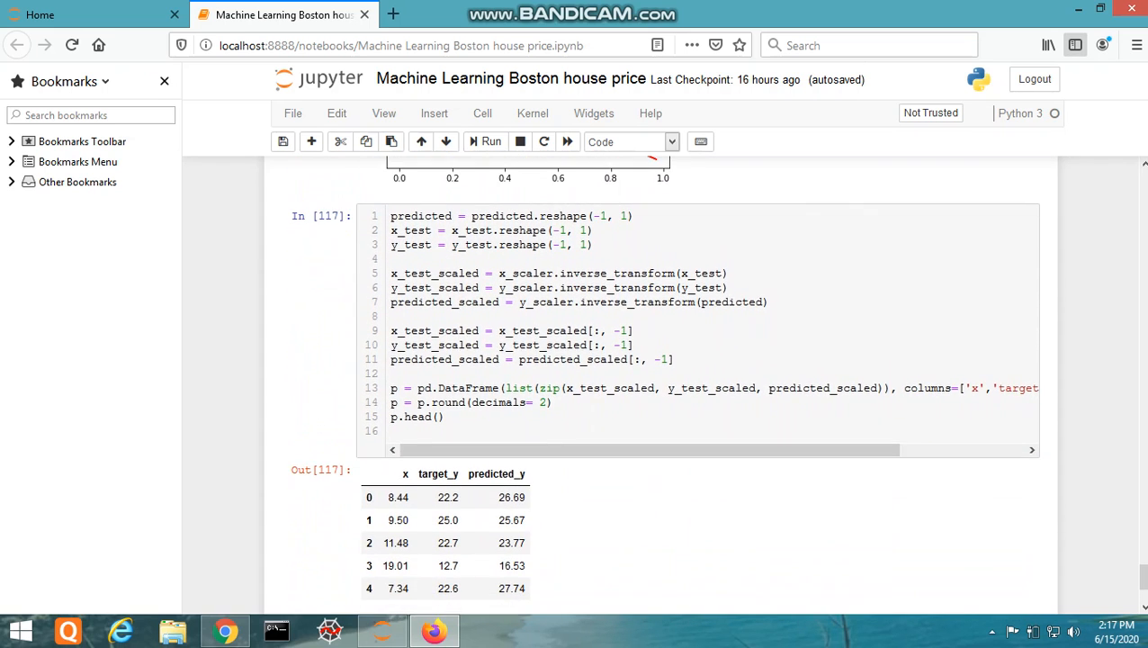
{"action": "scroll", "scroll_direction": "down", "scroll_amount": 3}
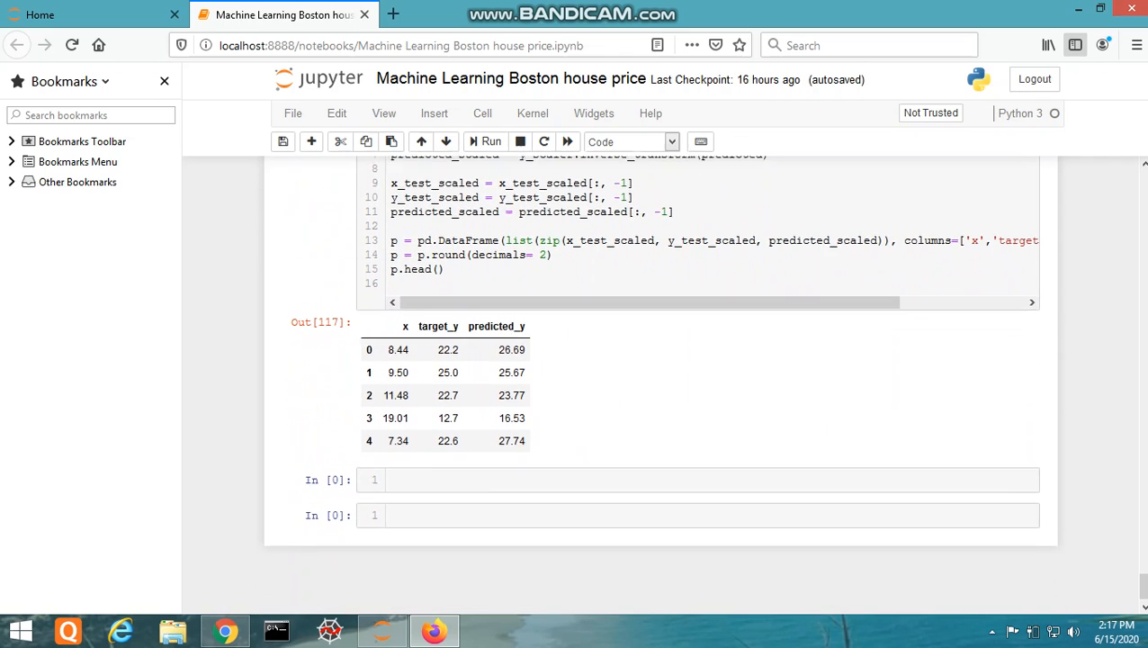